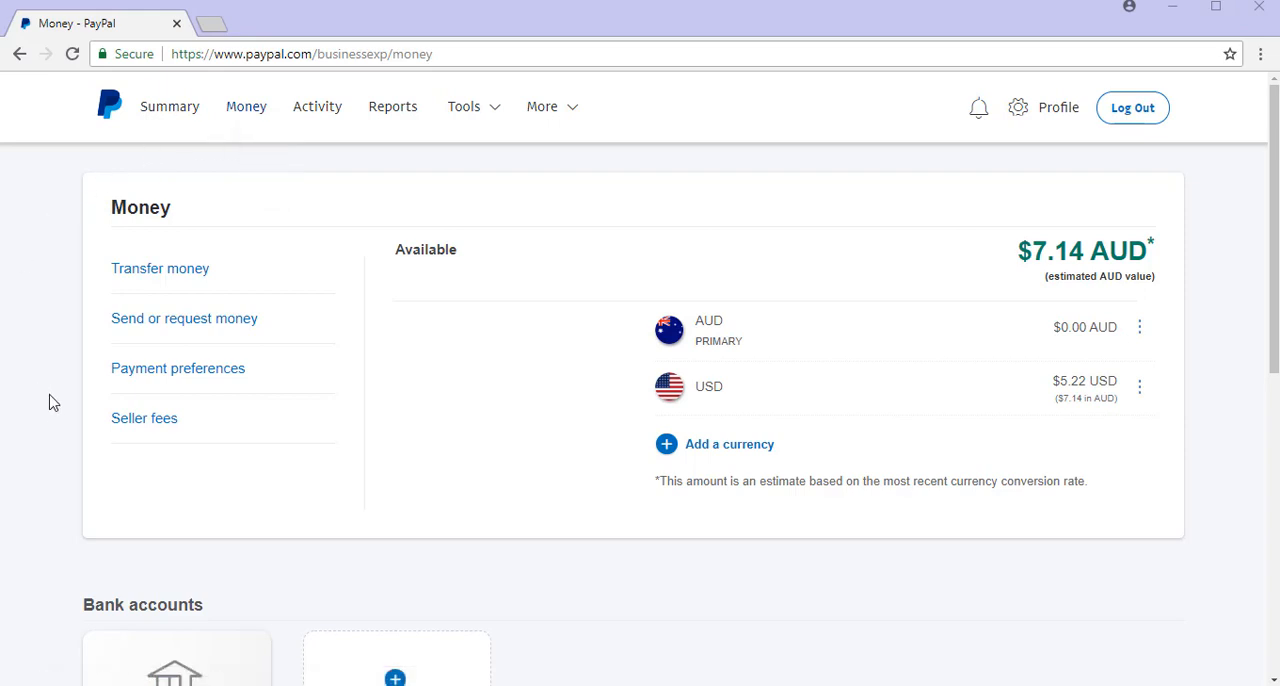
pyautogui.moveTo(160, 268)
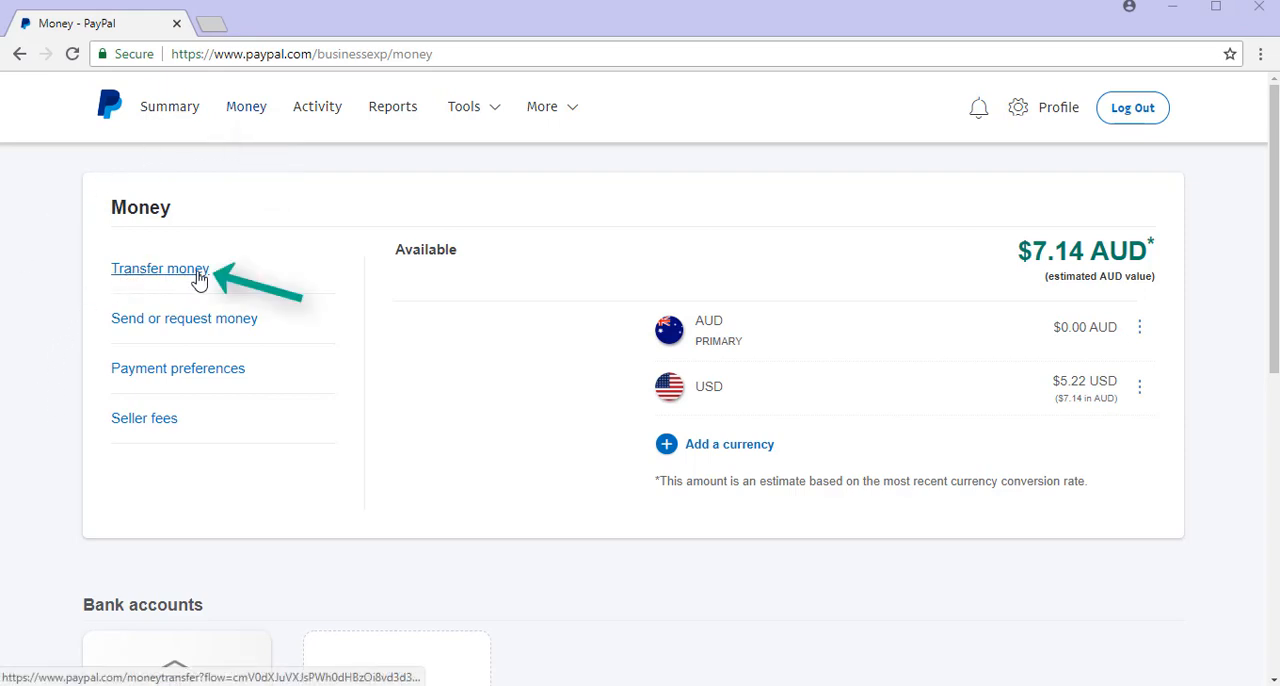
# Step: Open the Transfer money form from the Money page
pyautogui.click(160, 268)
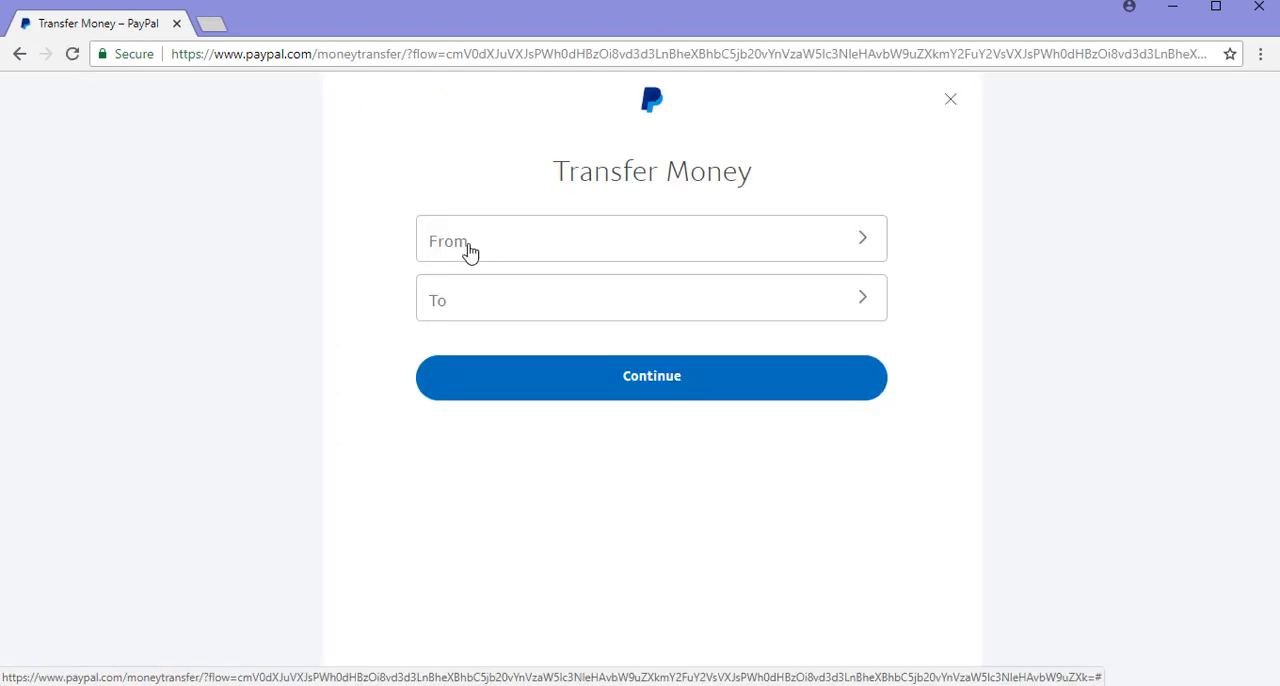
pyautogui.moveTo(398, 248)
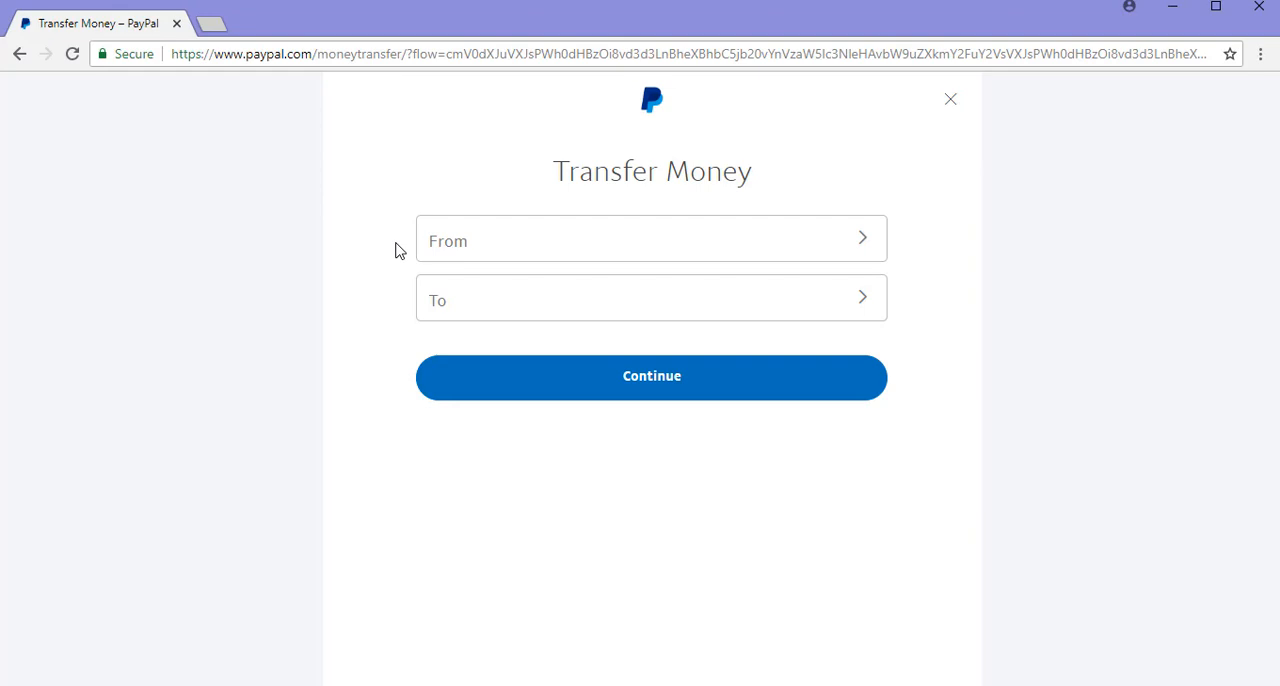
# Step: Set a 0.01 USD transfer from the $5.22 USD balance to St George Cheque and continue to review
pyautogui.click(652, 240)
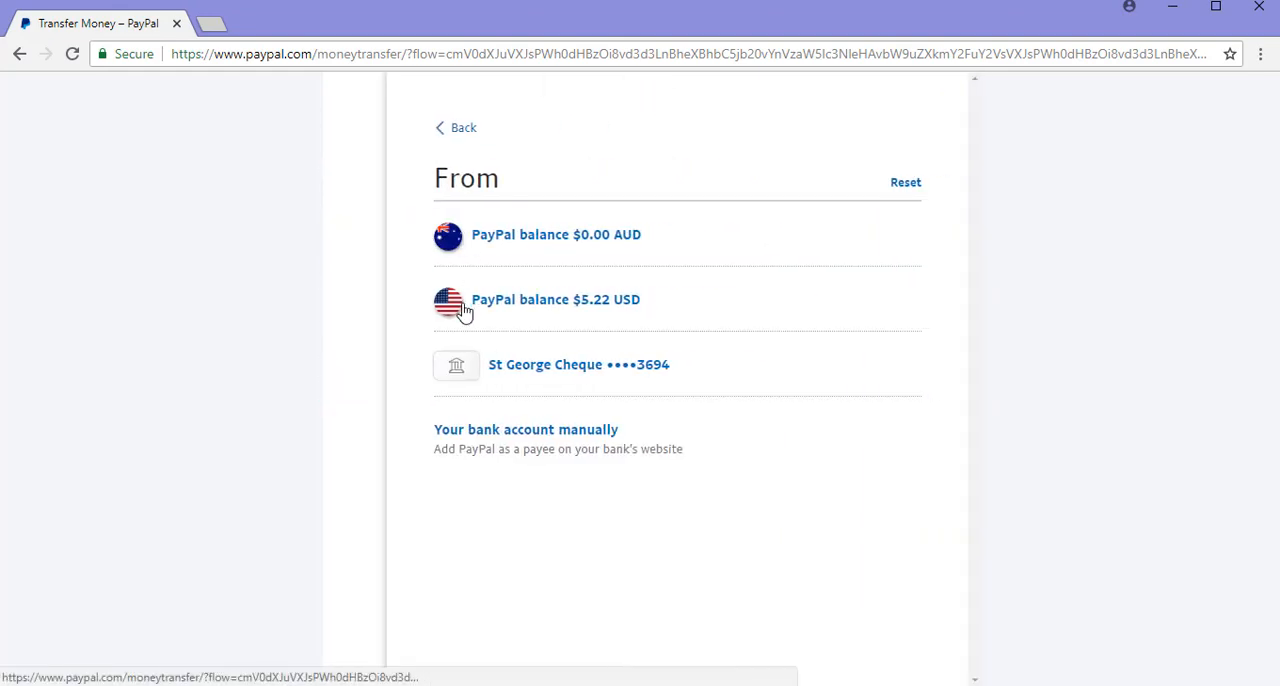
pyautogui.click(556, 300)
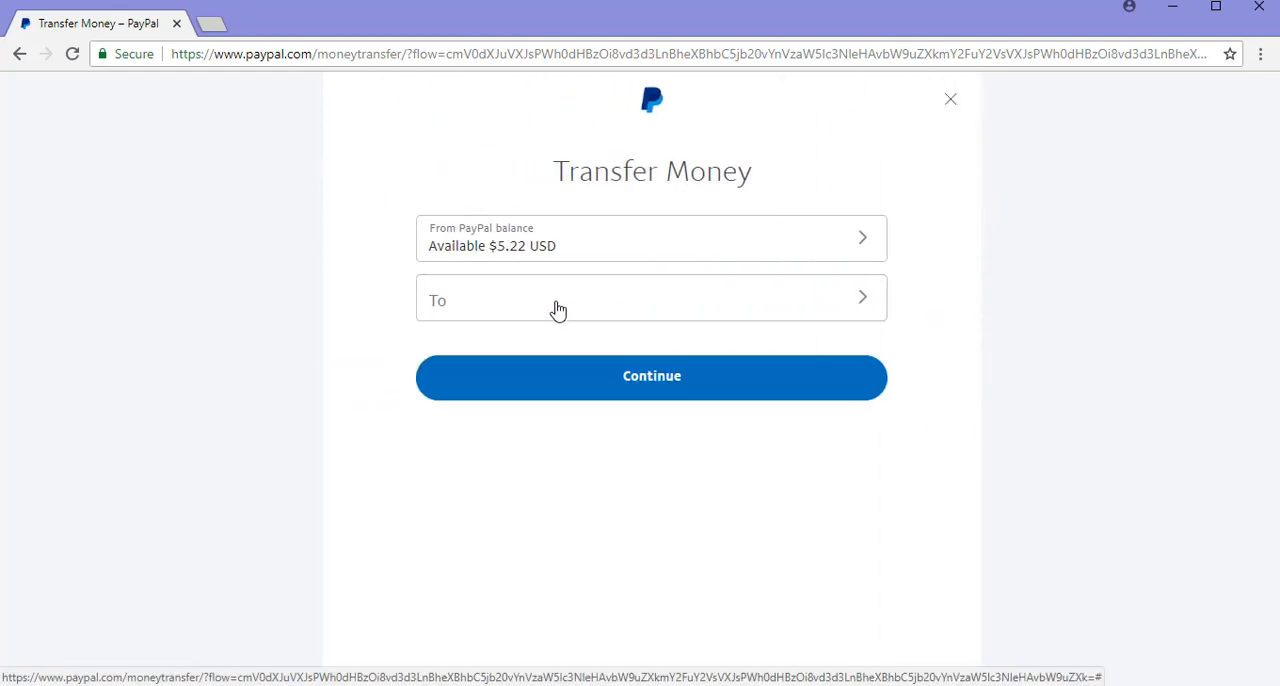
pyautogui.moveTo(376, 308)
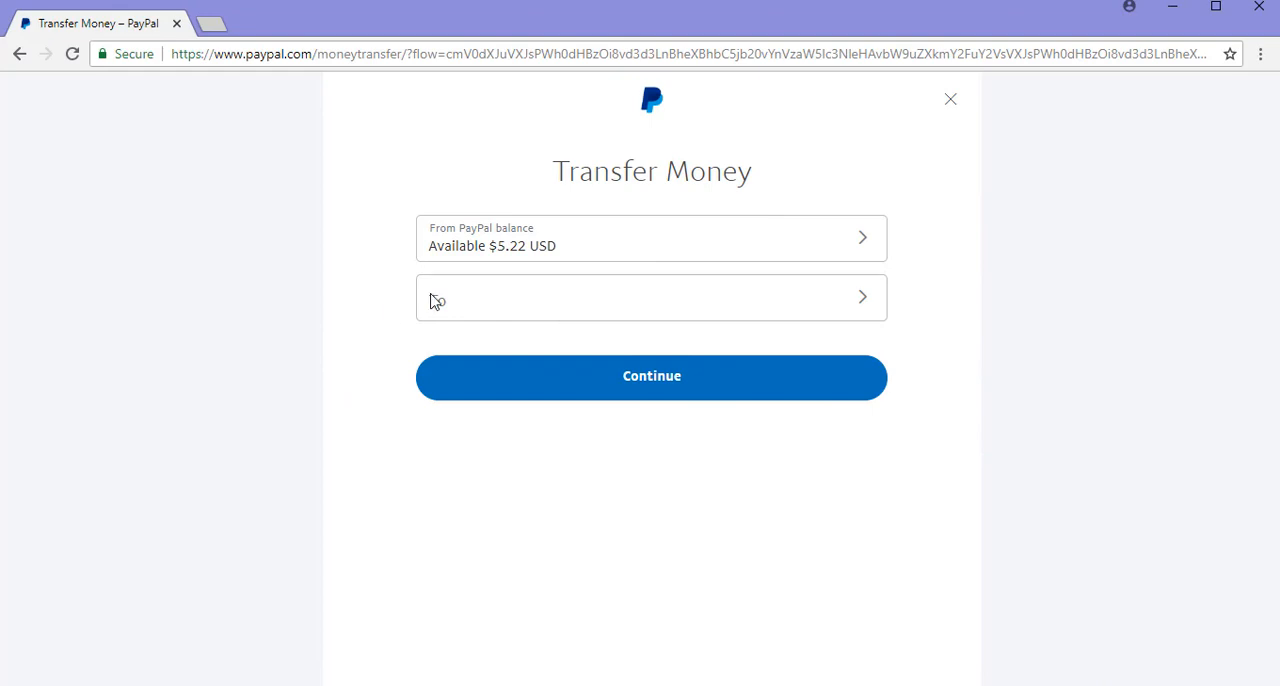
pyautogui.click(652, 296)
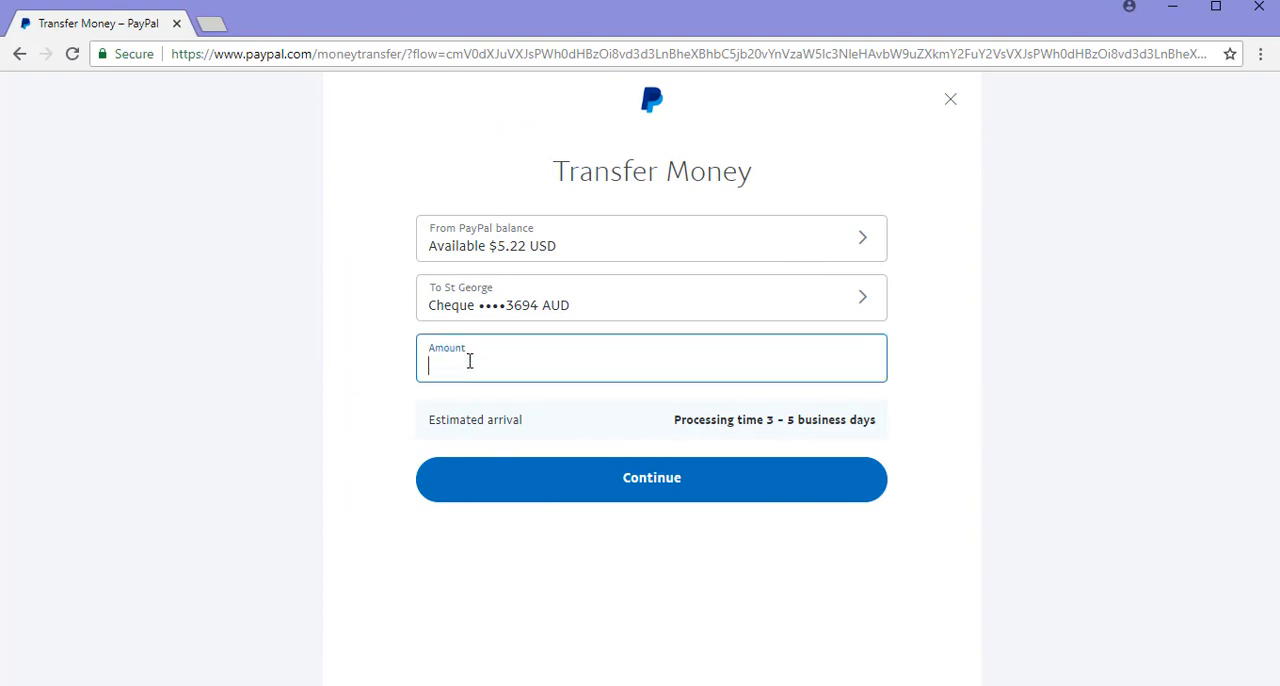
pyautogui.write('0.01 USD')
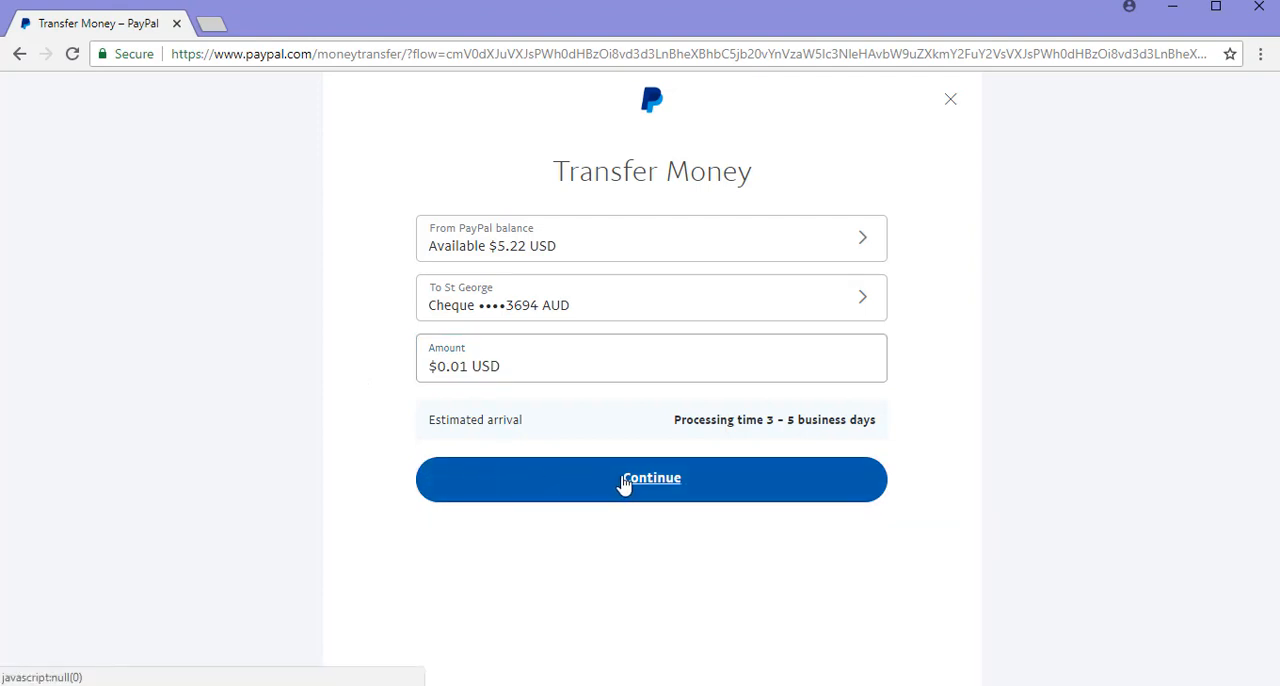
pyautogui.click(652, 480)
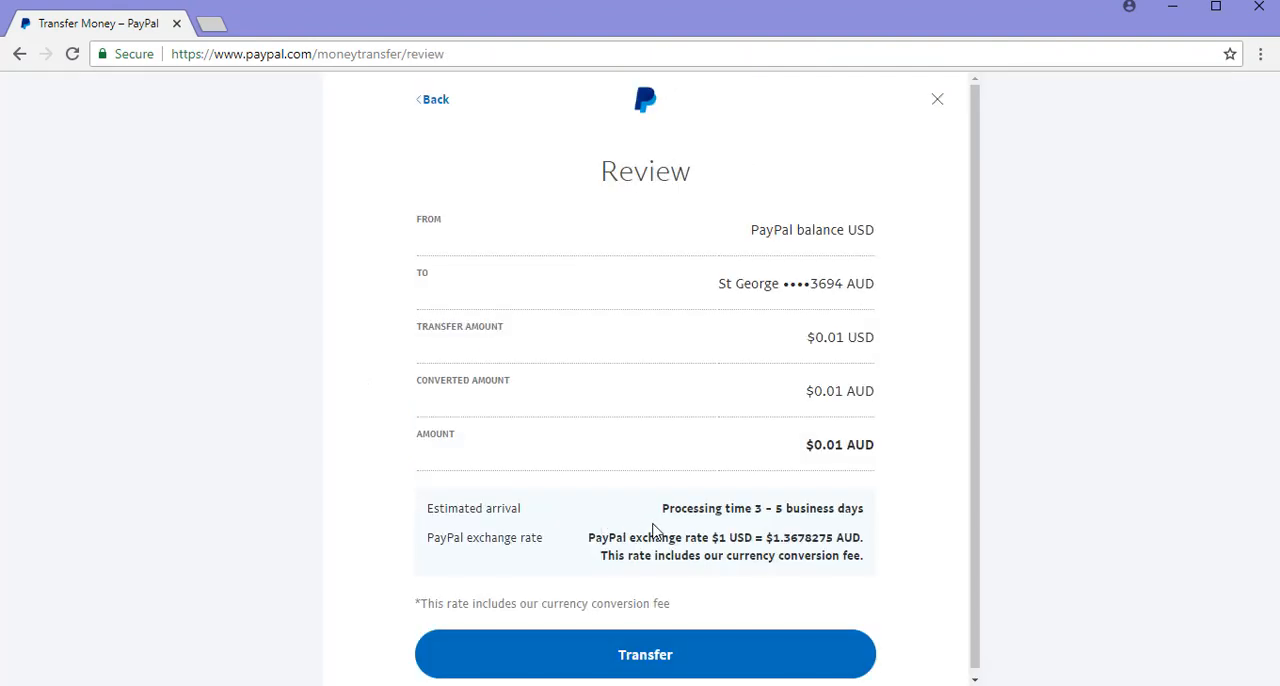
pyautogui.moveTo(934, 348)
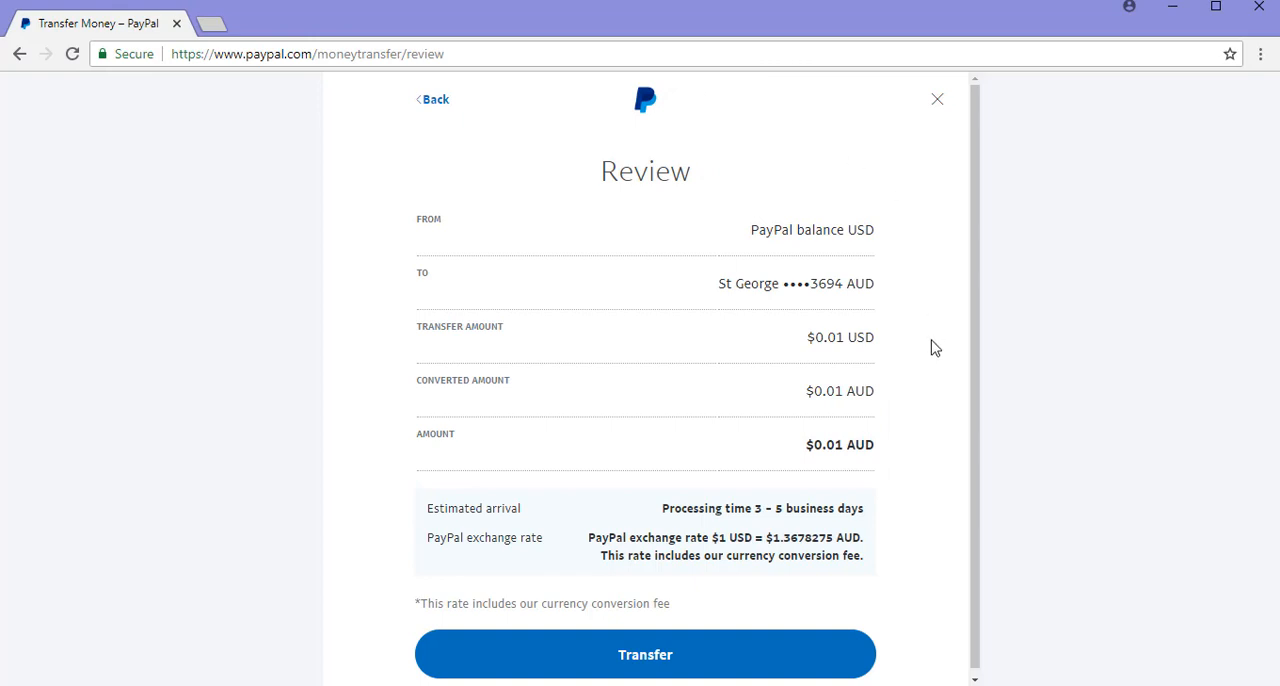
pyautogui.moveTo(670, 512)
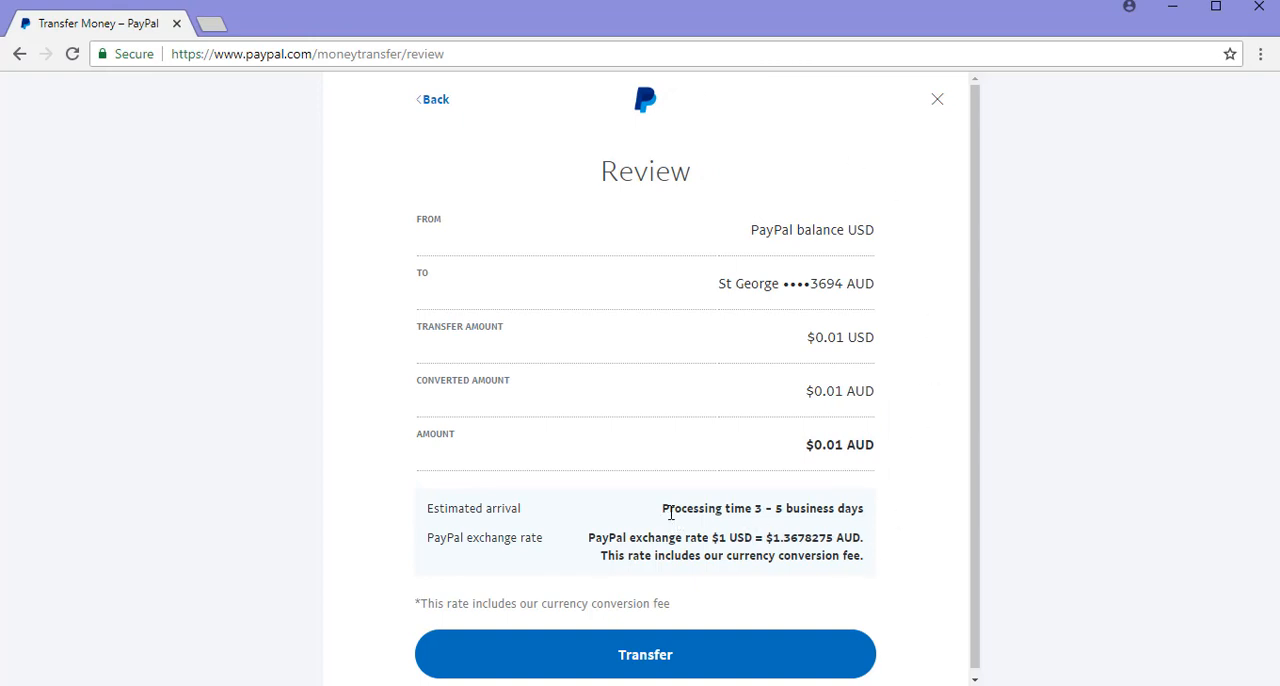
pyautogui.moveTo(868, 520)
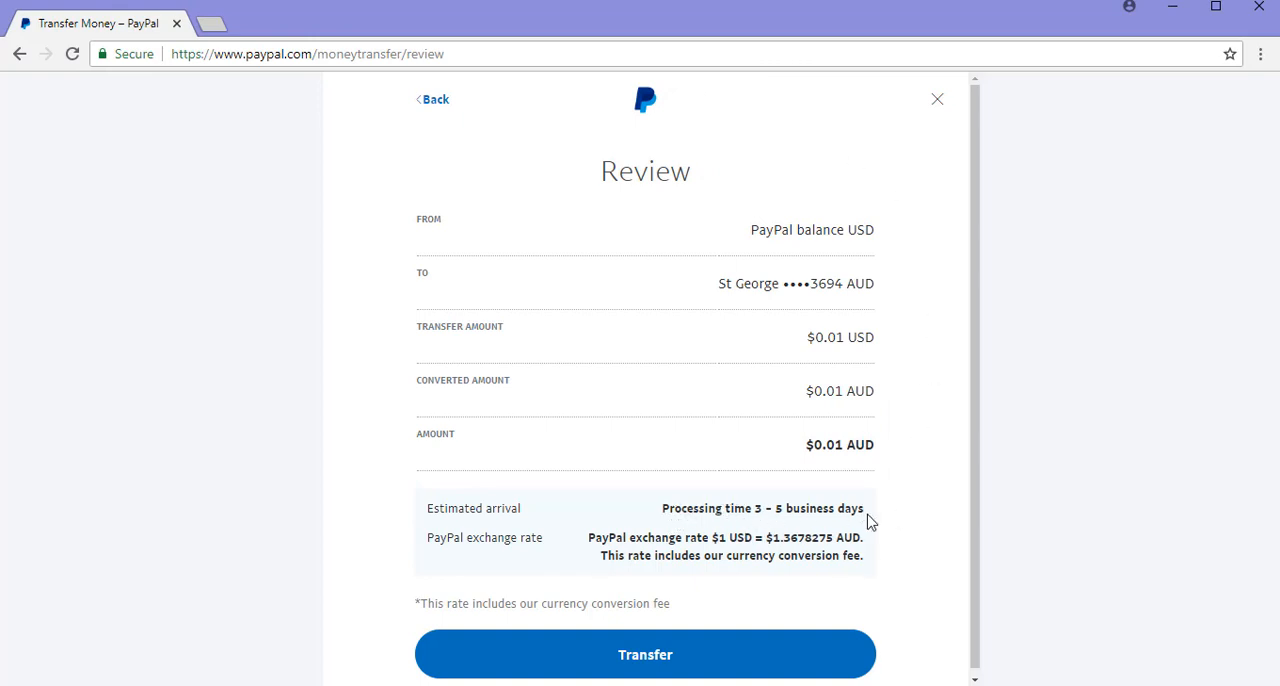
pyautogui.moveTo(644, 654)
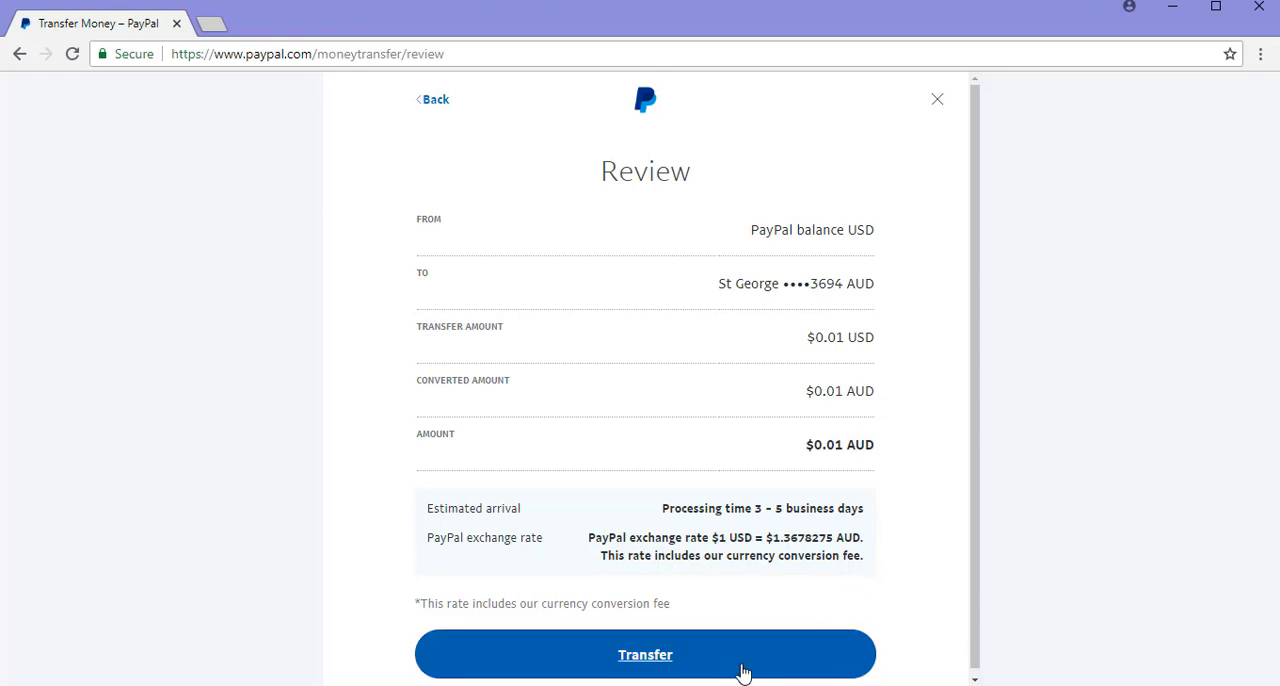
pyautogui.moveTo(678, 652)
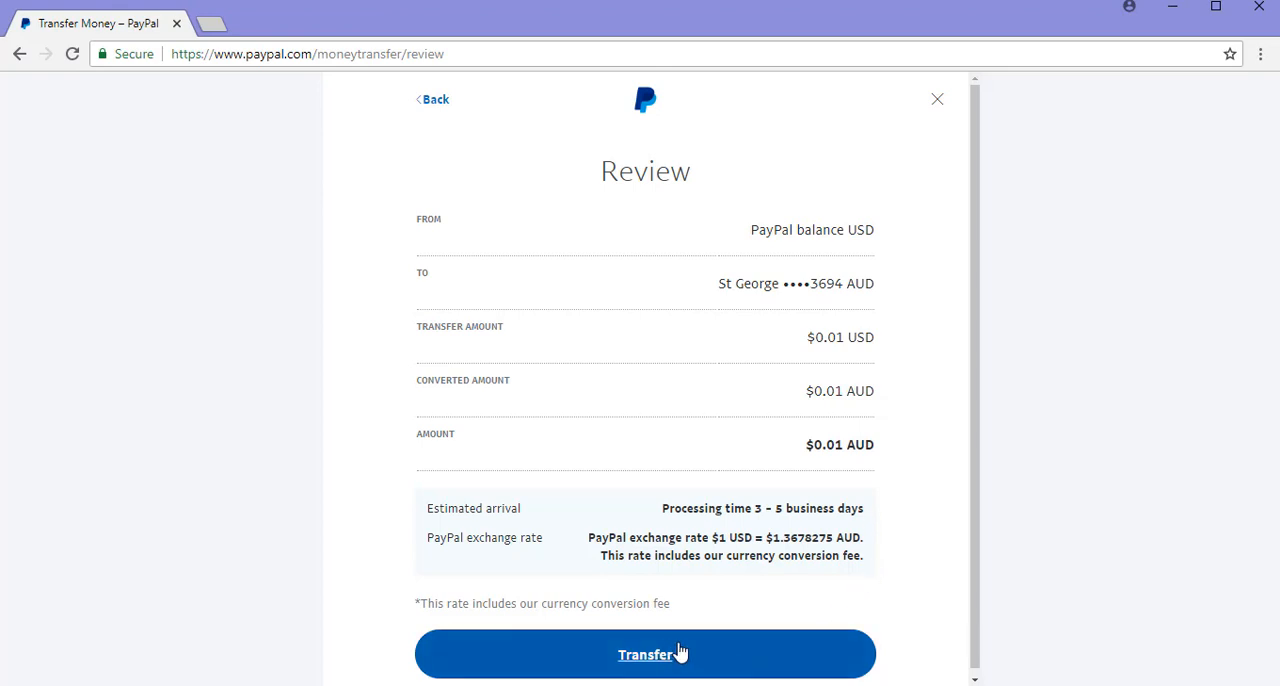
# Step: Confirm the $0.01 transfer and acknowledge the success screen with Done
pyautogui.click(644, 654)
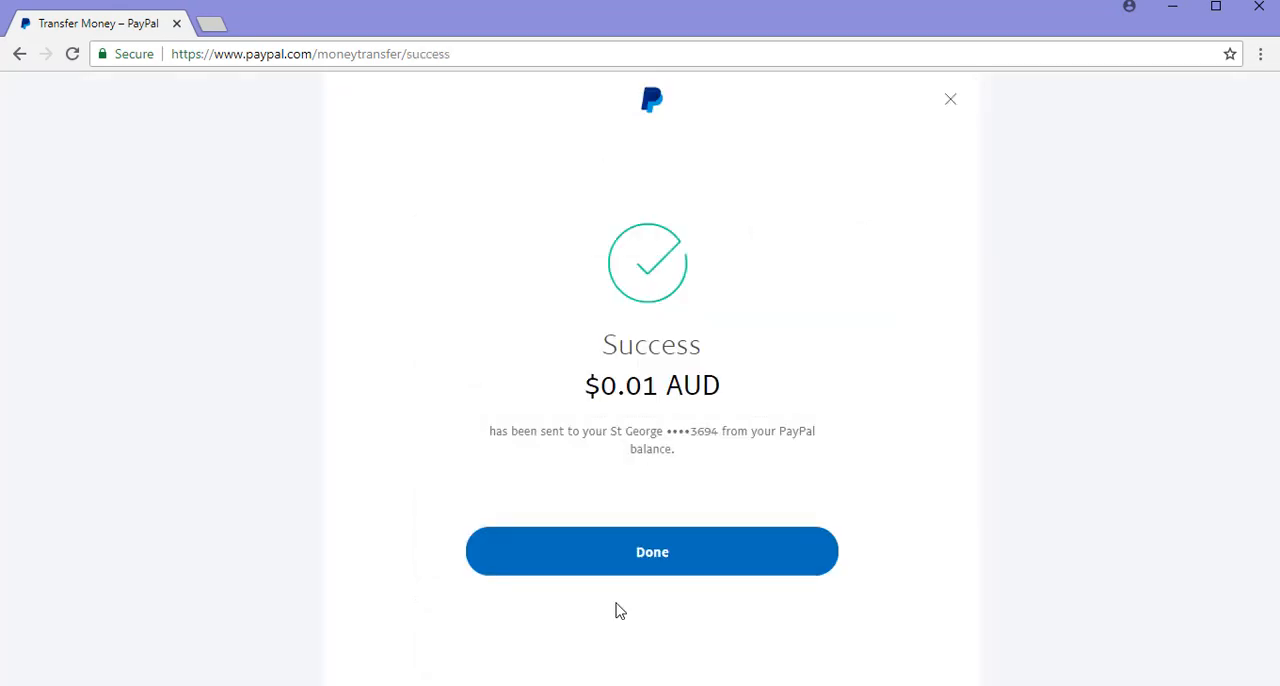
pyautogui.moveTo(416, 540)
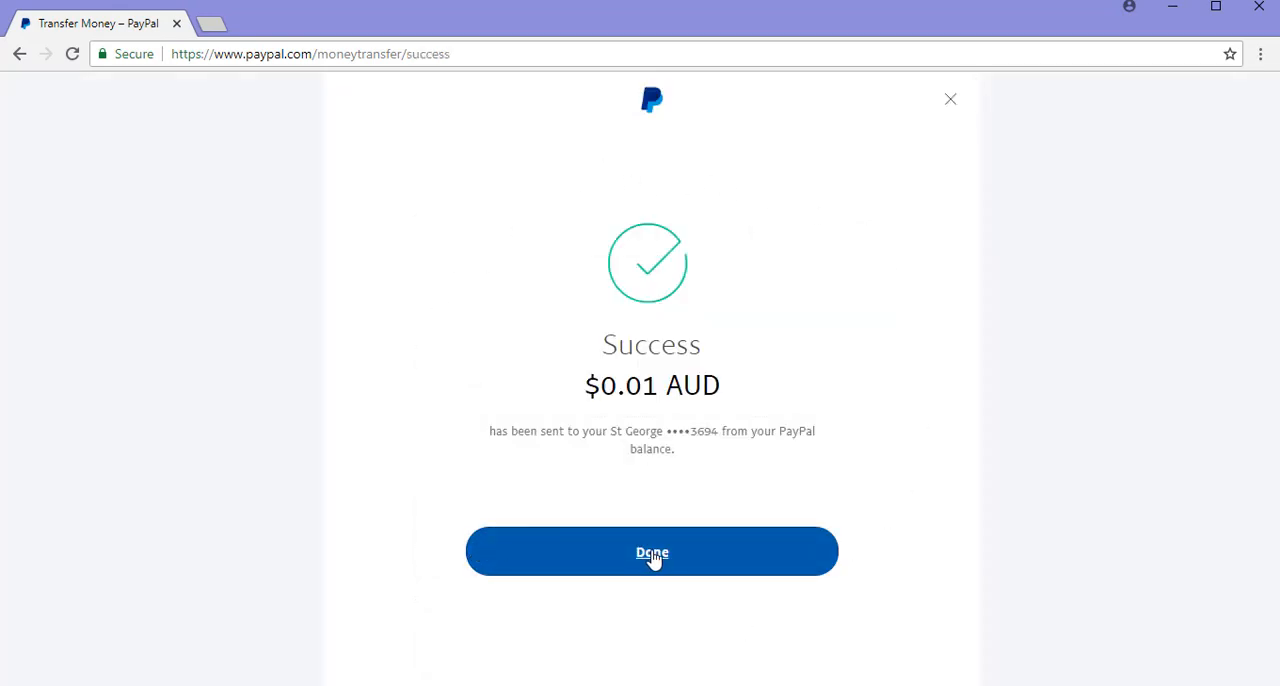
pyautogui.click(652, 552)
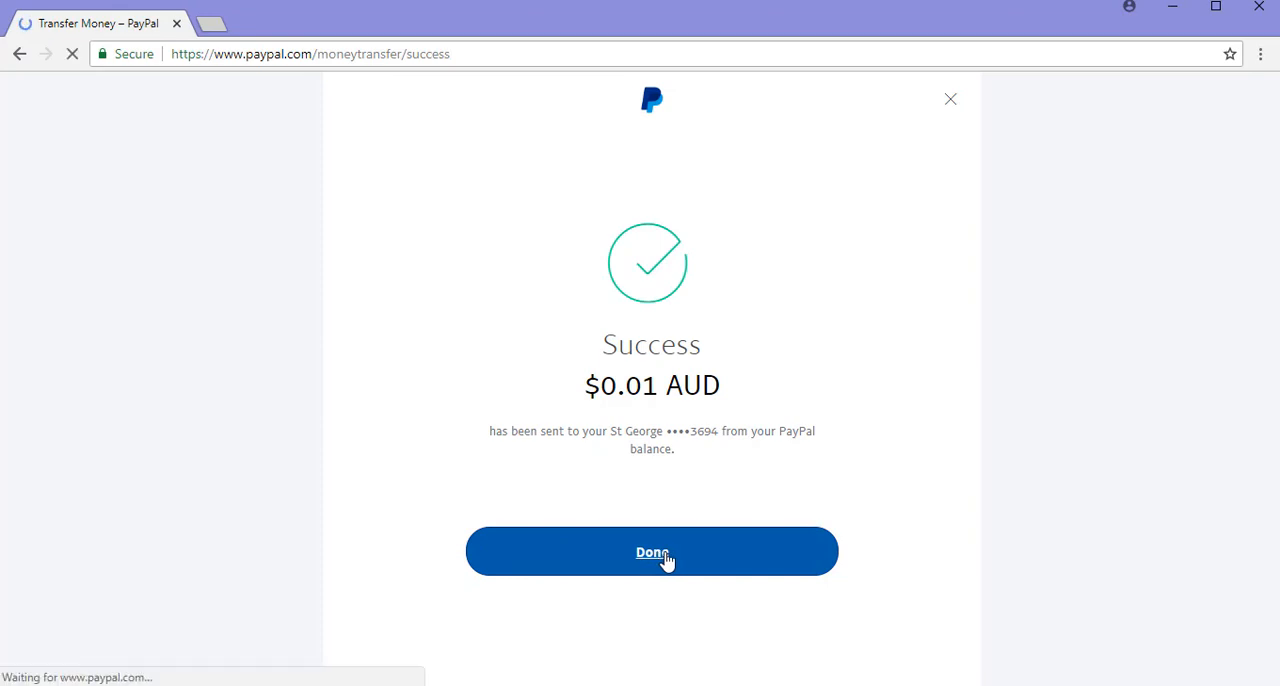
# Step: Return to the Money overview showing the updated $5.21 USD balance
pyautogui.click(652, 552)
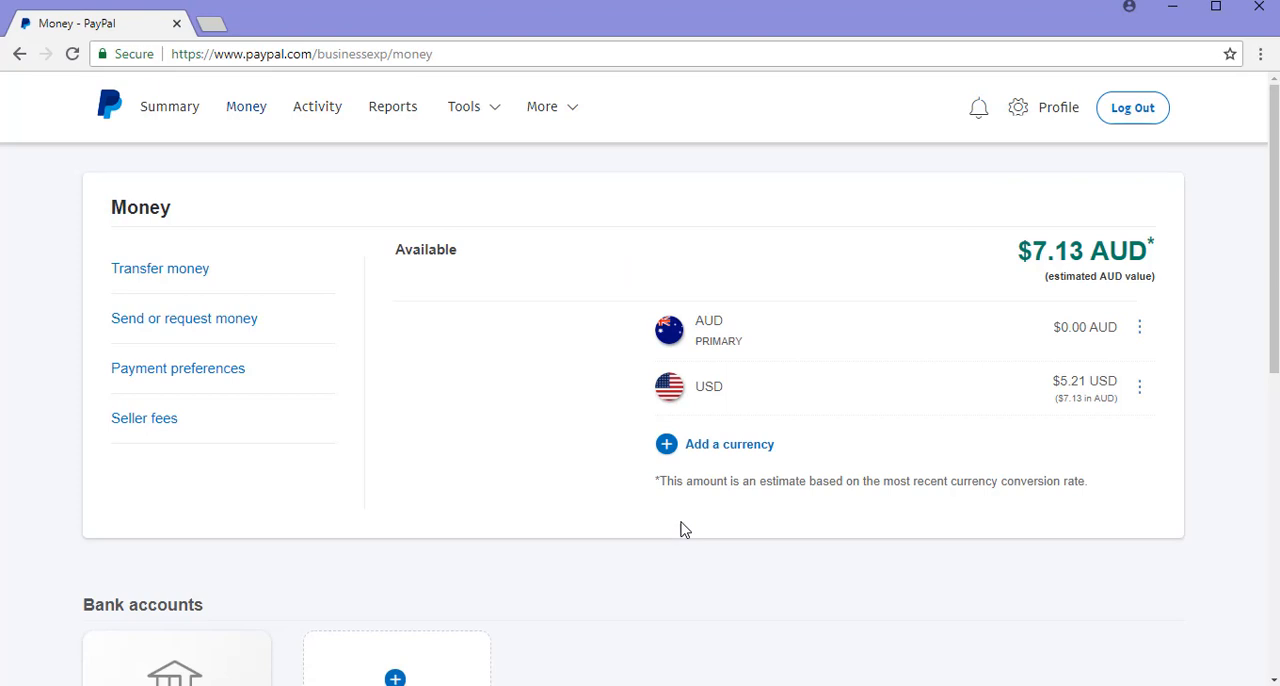
pyautogui.moveTo(600, 492)
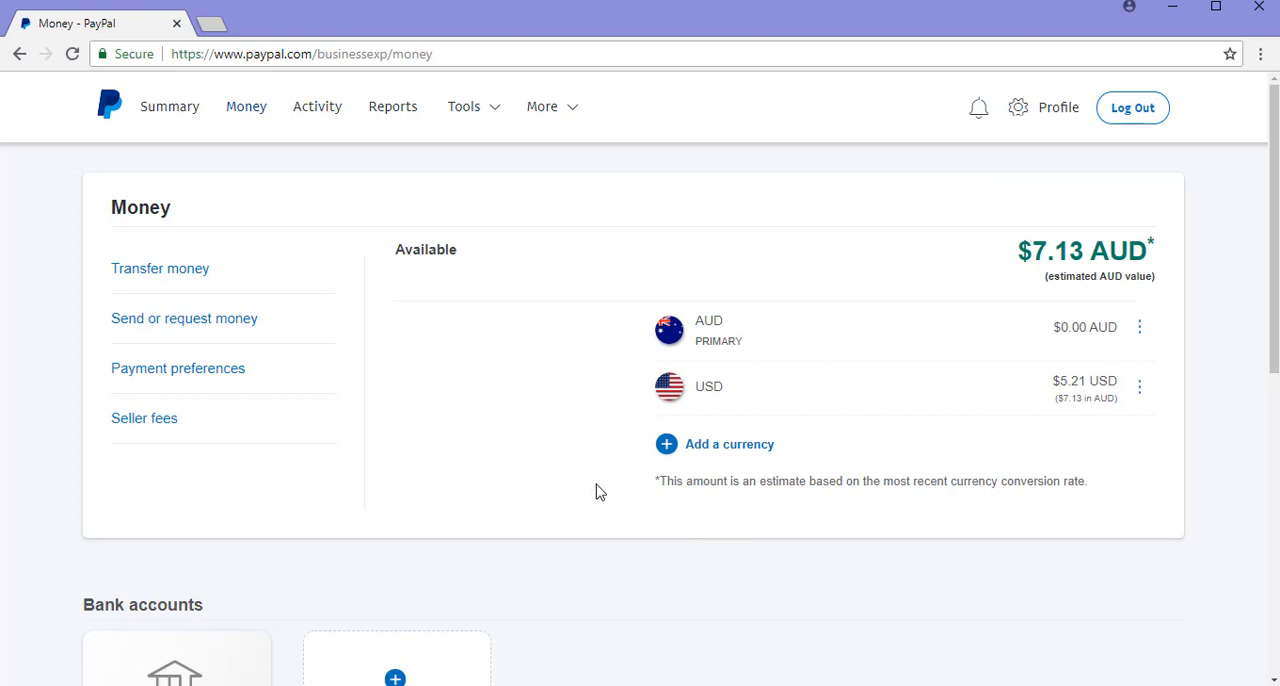
# Step: Show My profile's financial information listing the St George cheque account under Banks
pyautogui.click(1058, 108)
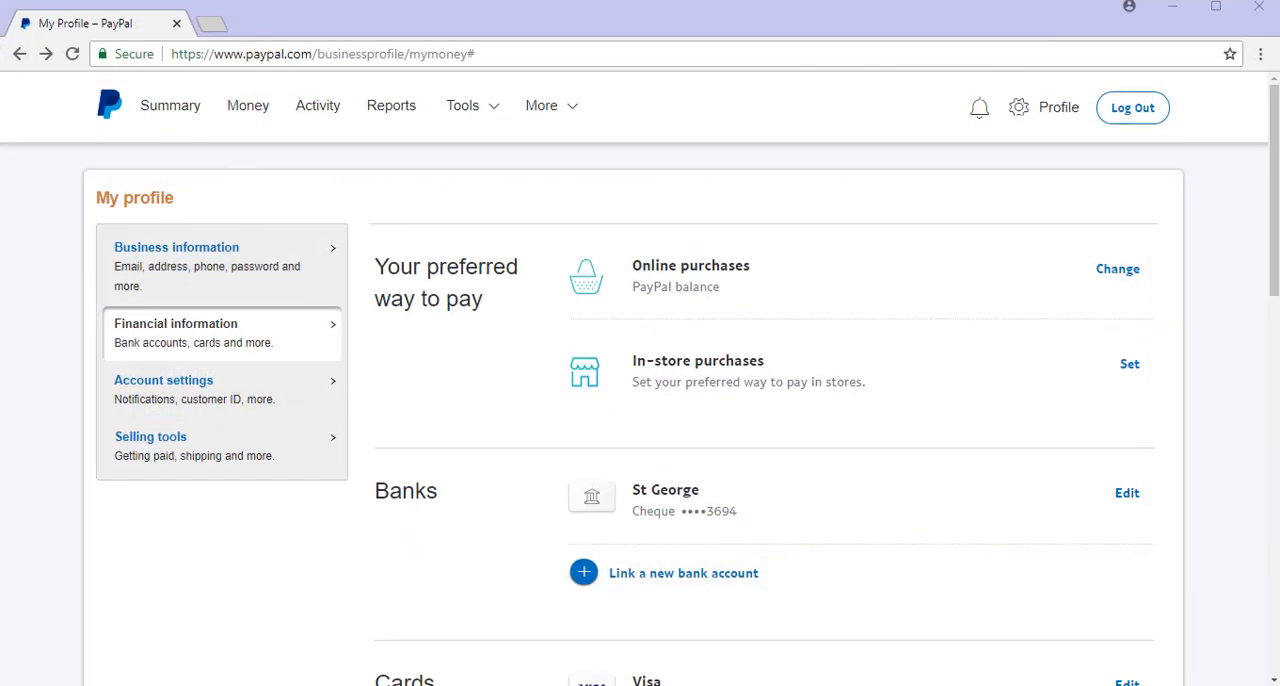
pyautogui.moveTo(816, 532)
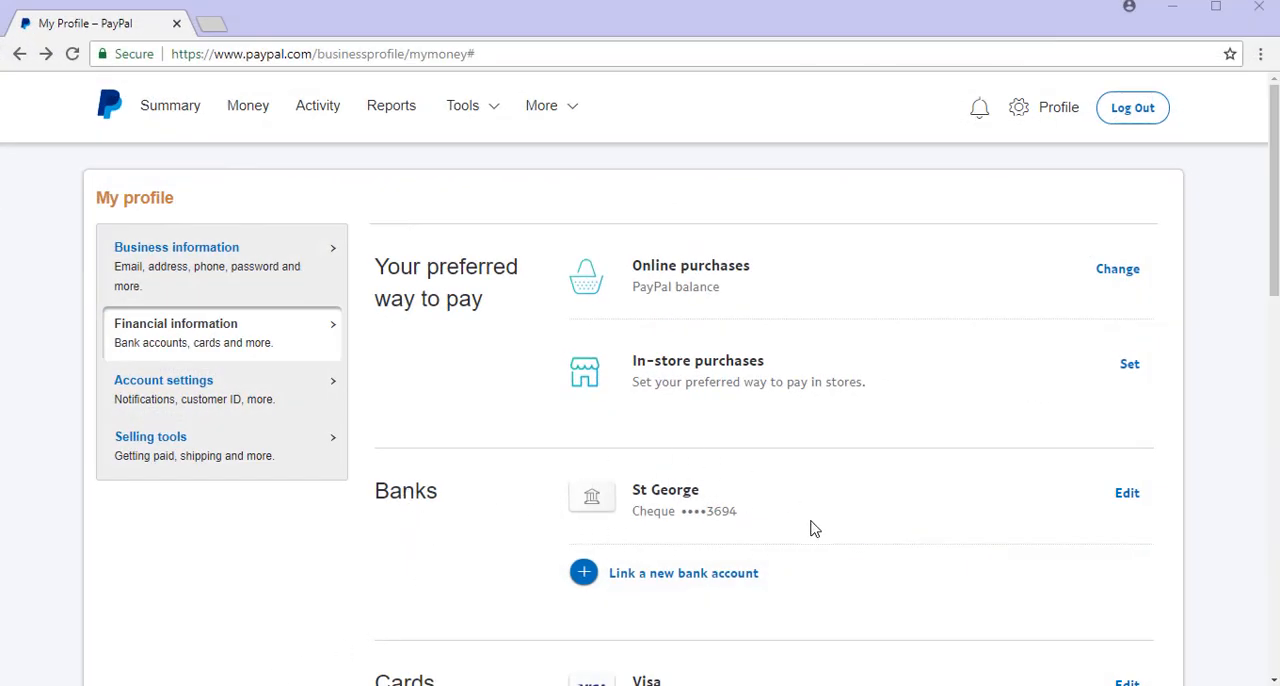
pyautogui.moveTo(1042, 312)
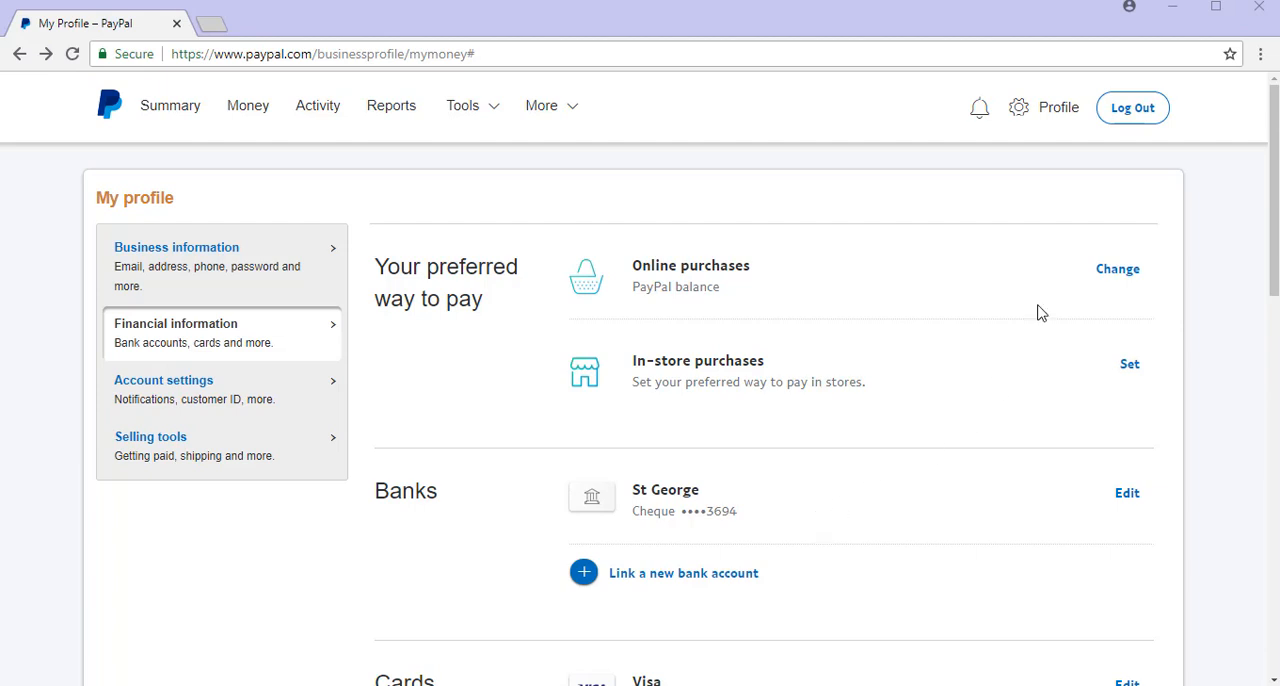
pyautogui.moveTo(1056, 110)
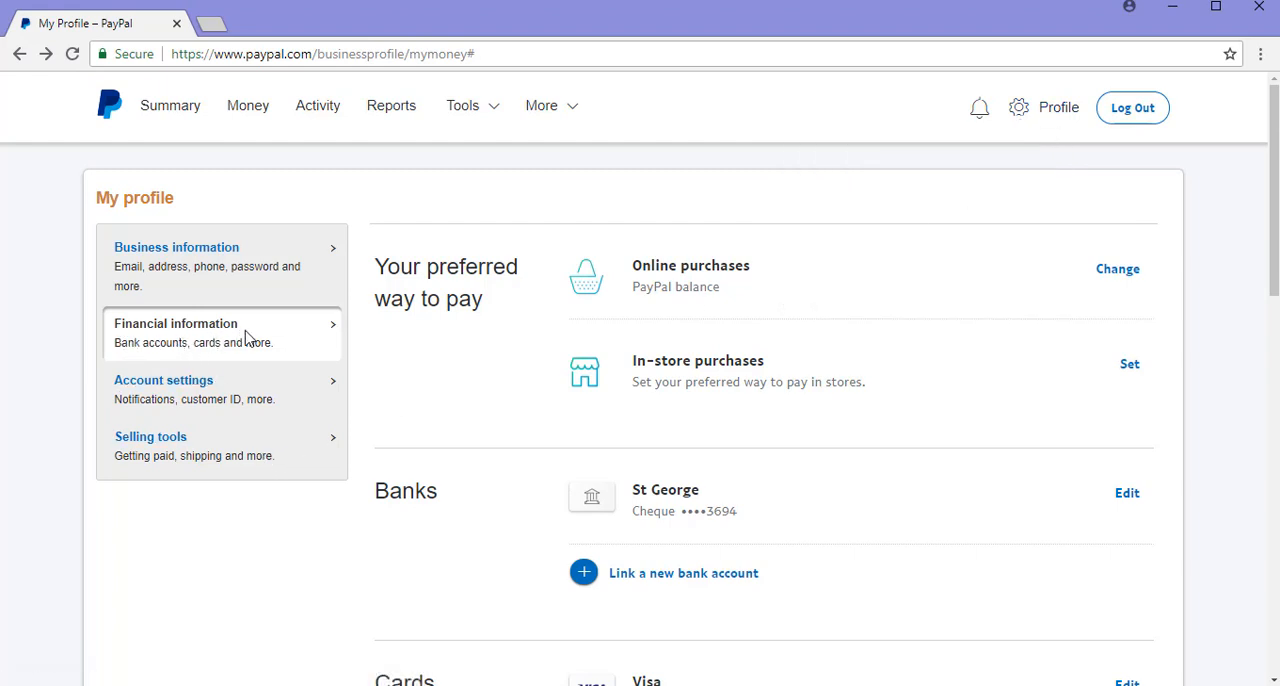
pyautogui.moveTo(548, 578)
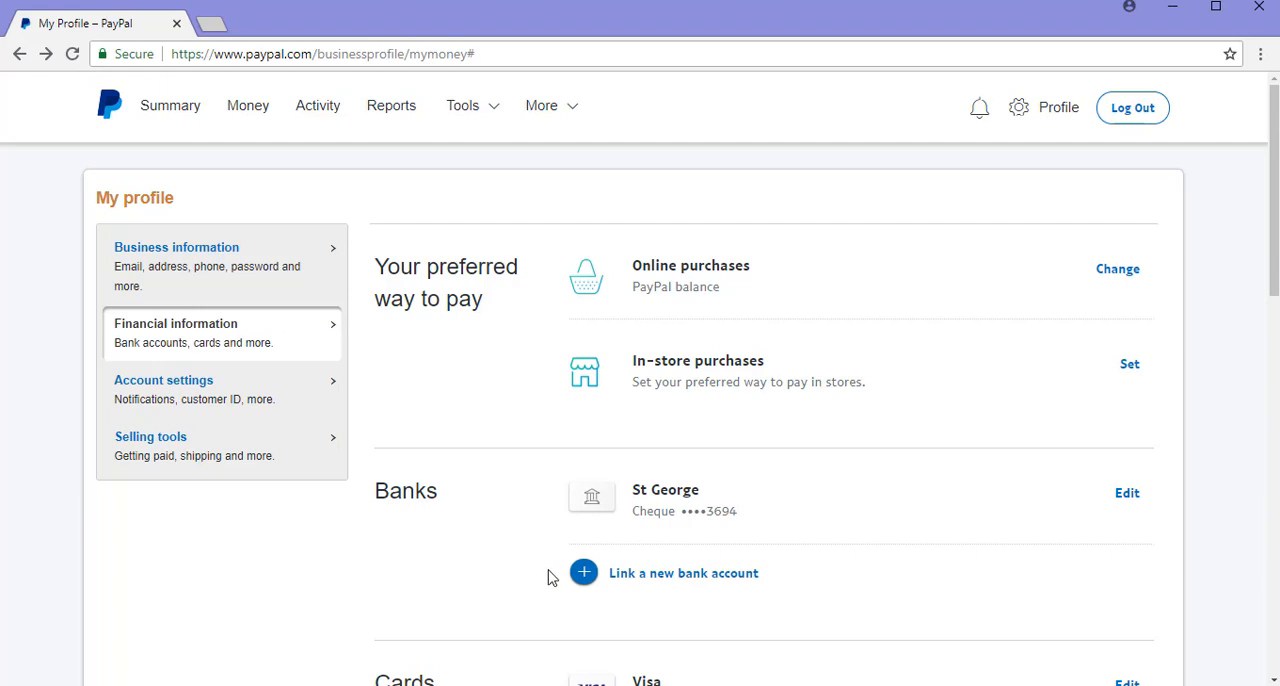
pyautogui.moveTo(770, 580)
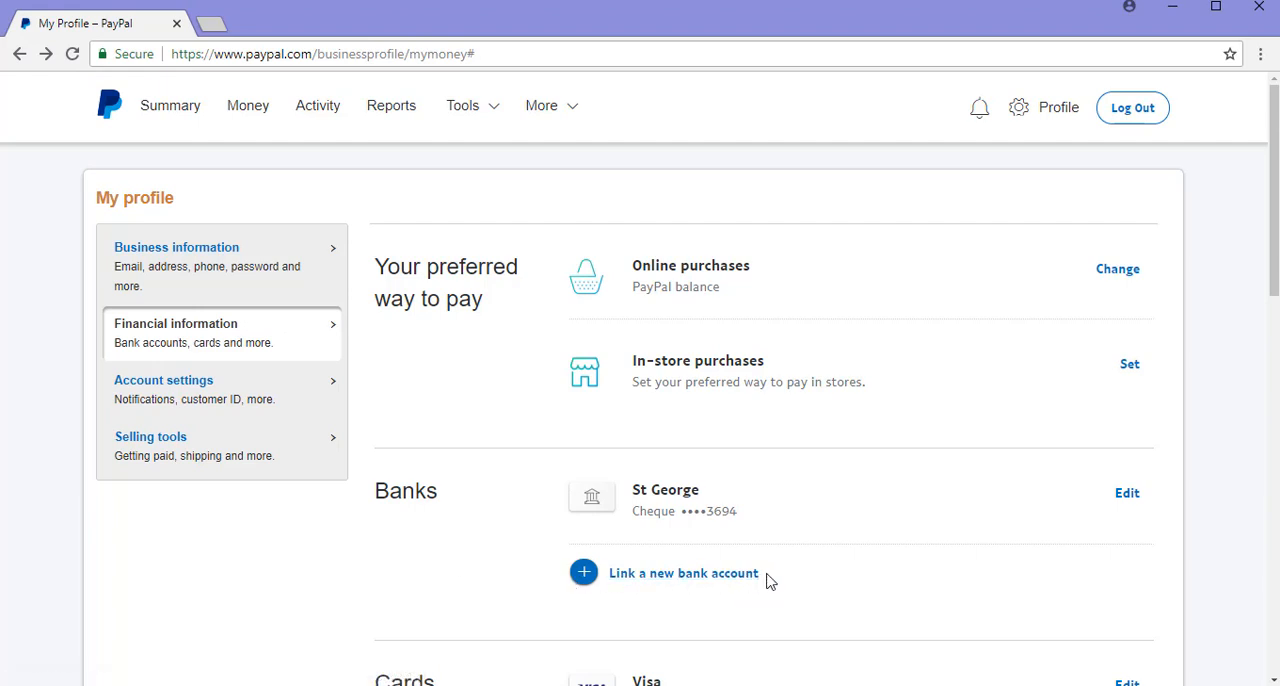